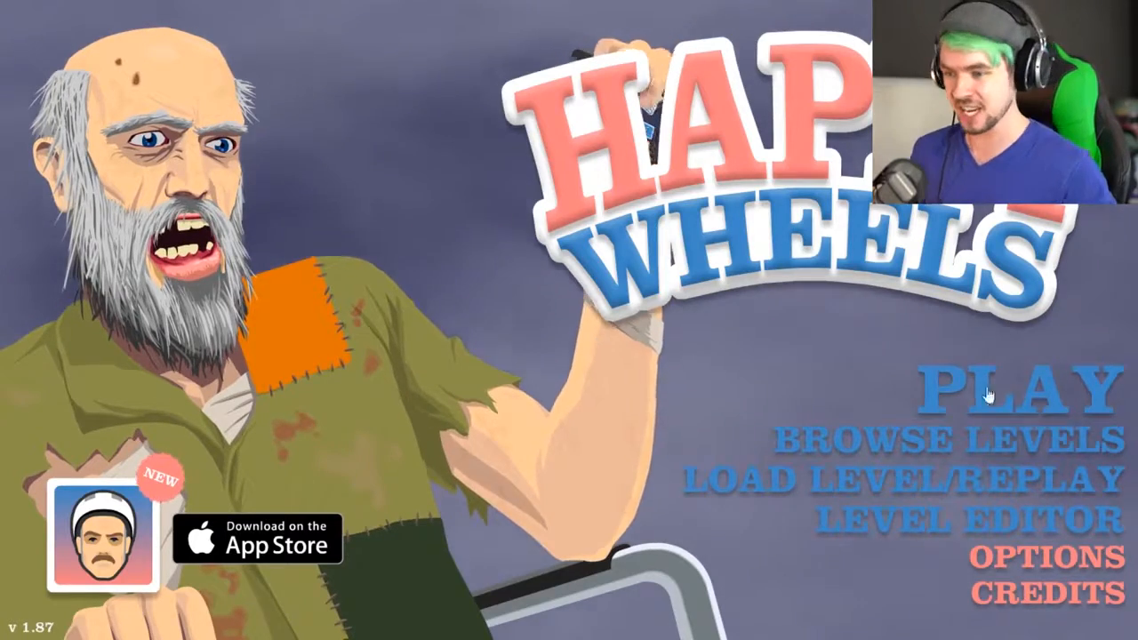
Browse the user-submitted levels and select the O-Slither Bingo-O level to play.
click(942, 437)
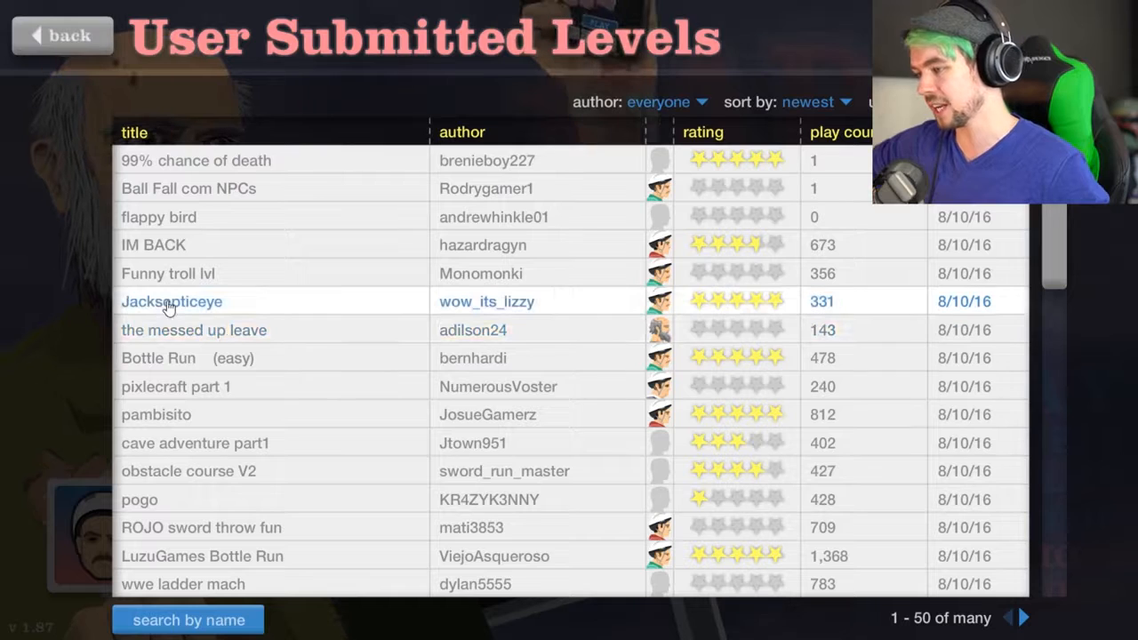
click(170, 302)
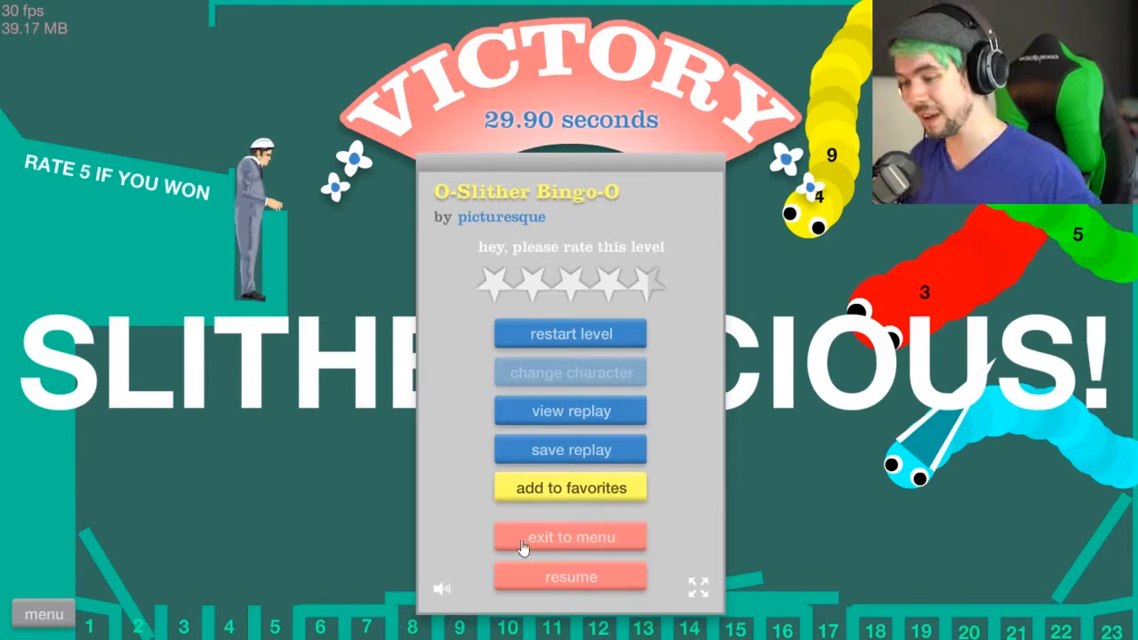
Dismiss the victory dialog after finishing O-Slither Bingo-O in 29.90 seconds.
click(568, 537)
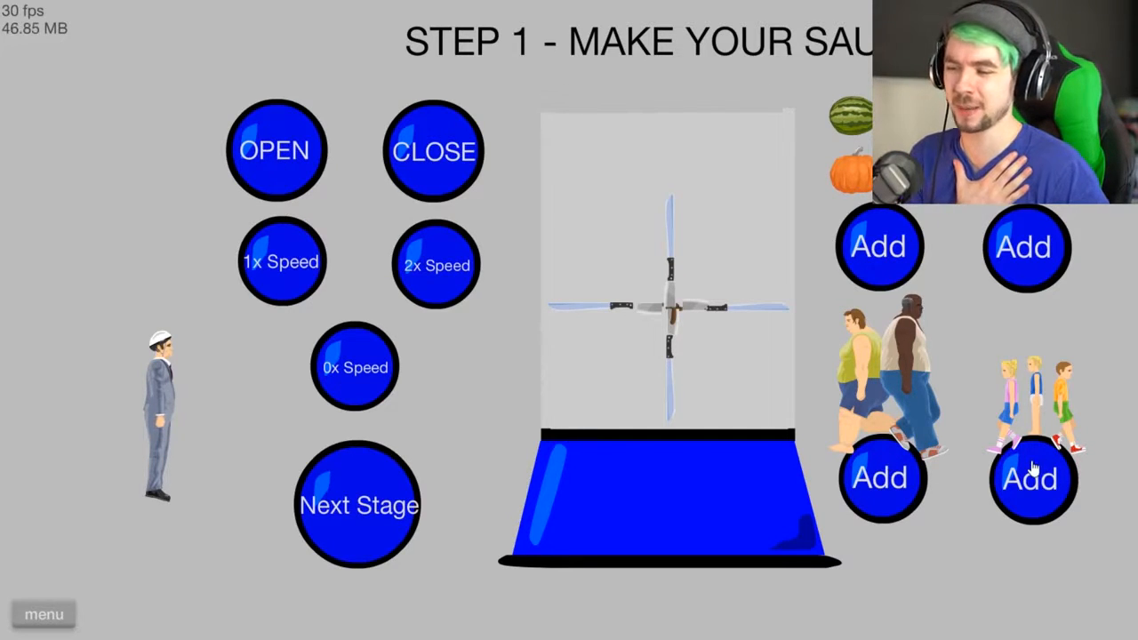
Add noodle choices, including the pink noodles, to the spaghetti bowl.
click(1031, 477)
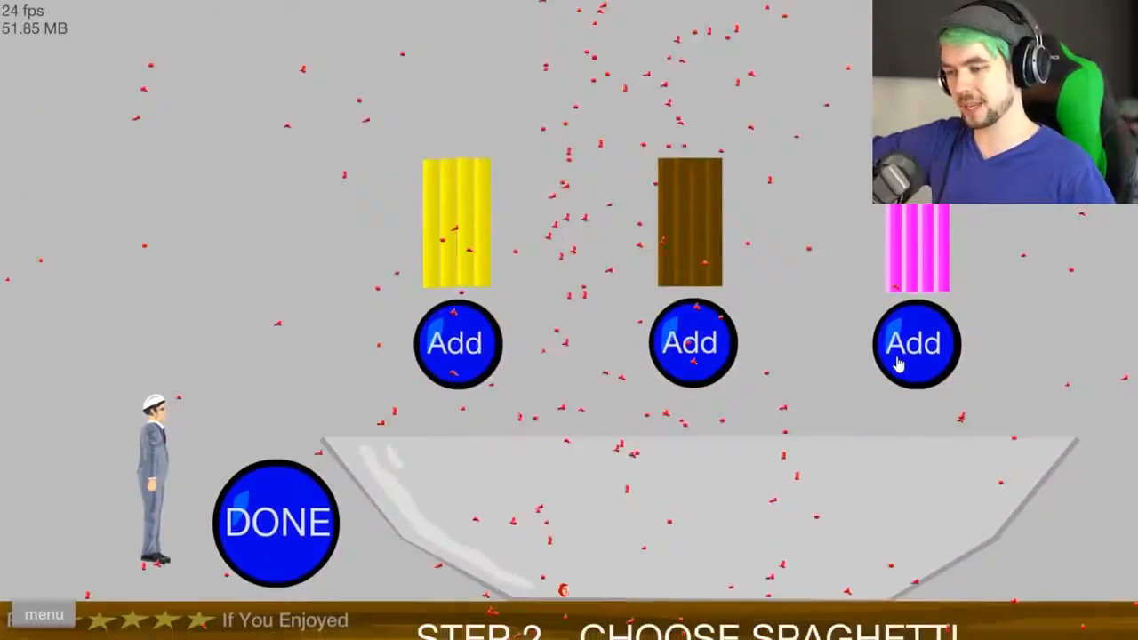
click(914, 343)
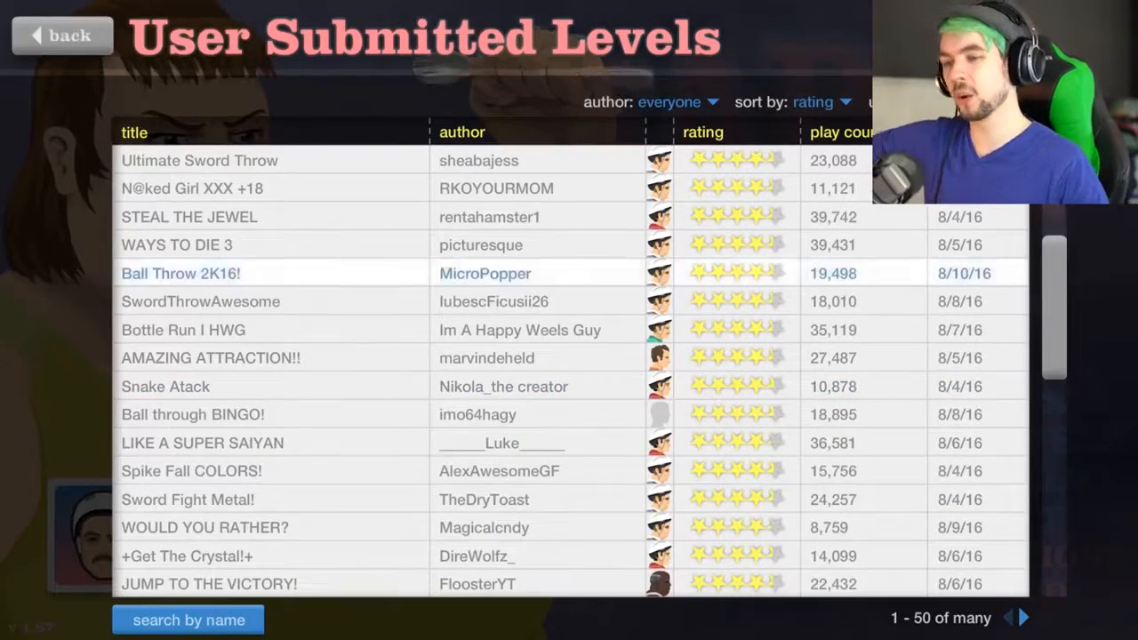
Start the Ball Throw 2K16! level from the user-submitted list.
click(181, 274)
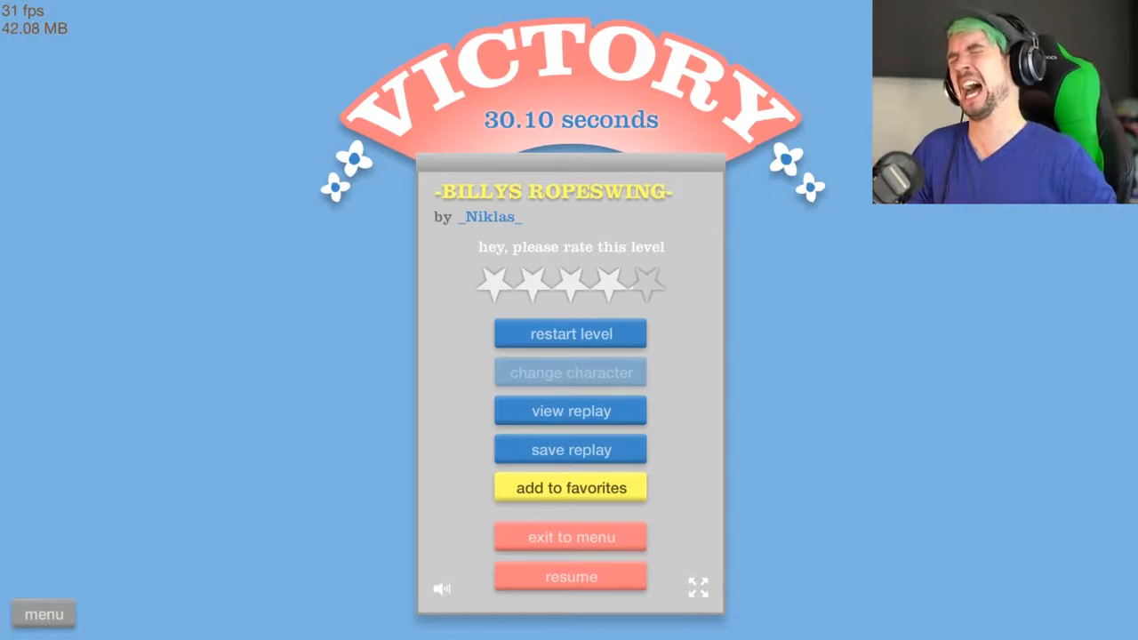
click(569, 576)
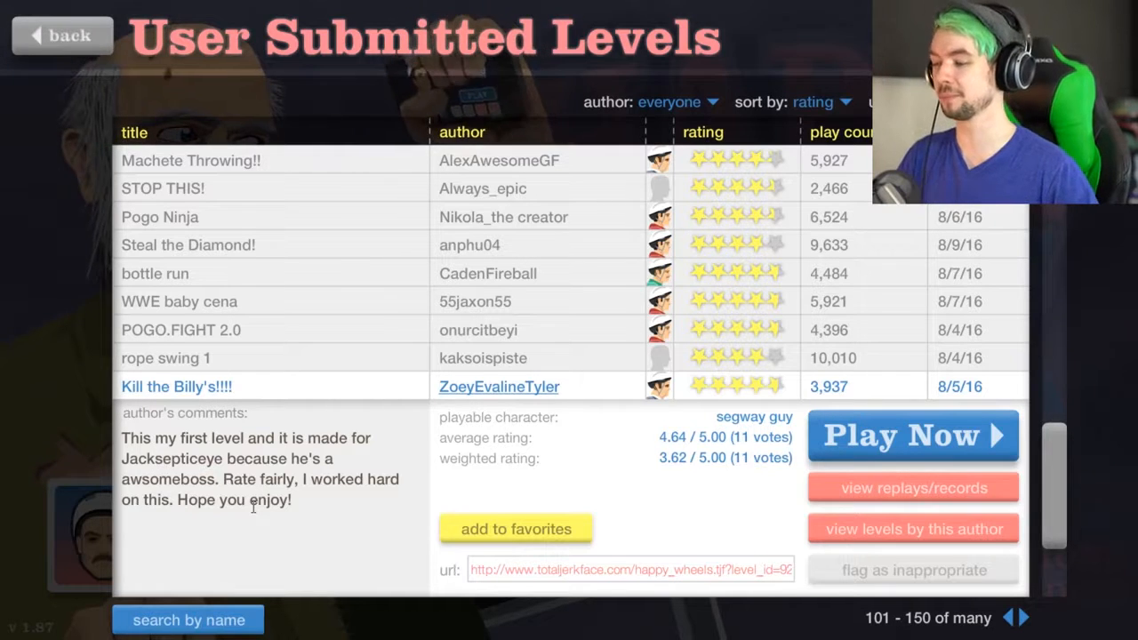
mouse_move(976, 456)
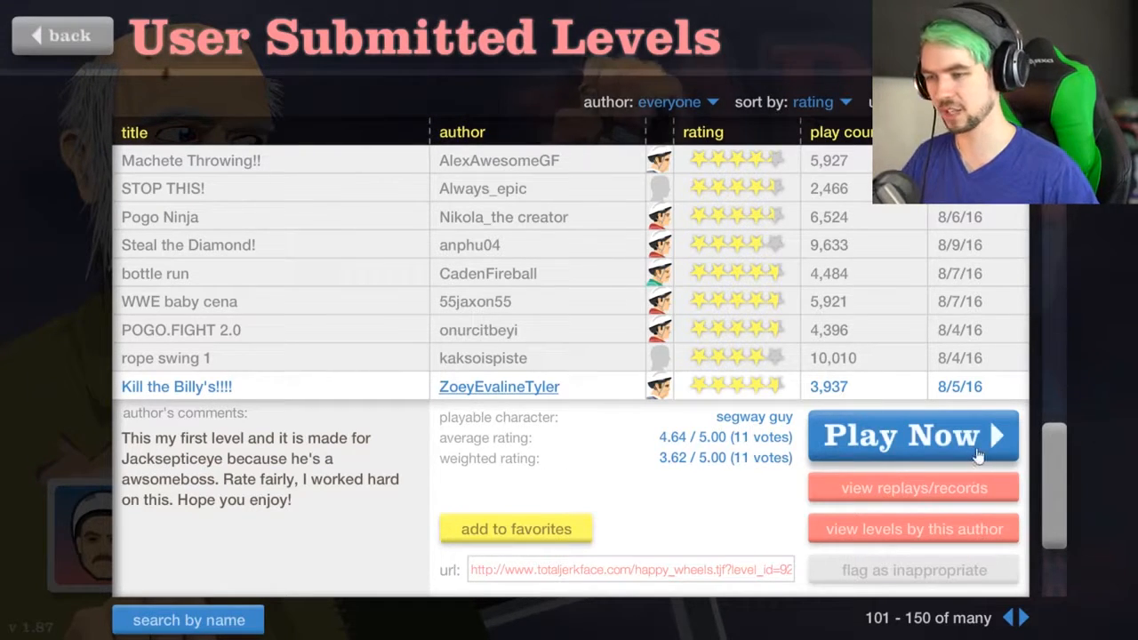
Play Kill the Billy's to a 20.40-second victory, then restart the level.
click(910, 434)
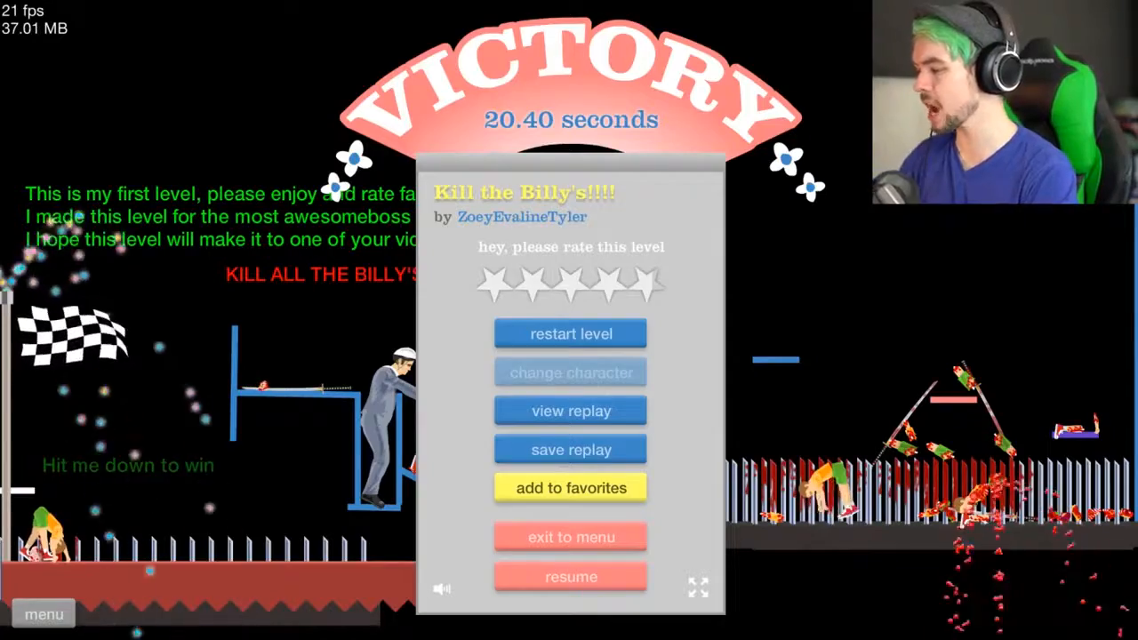
click(571, 576)
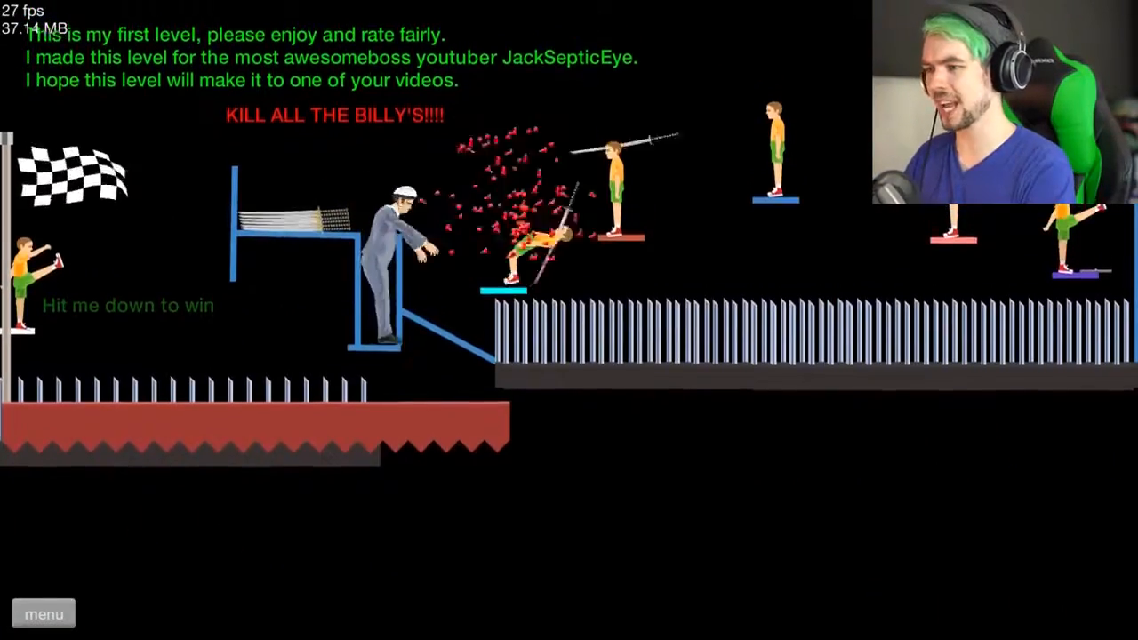